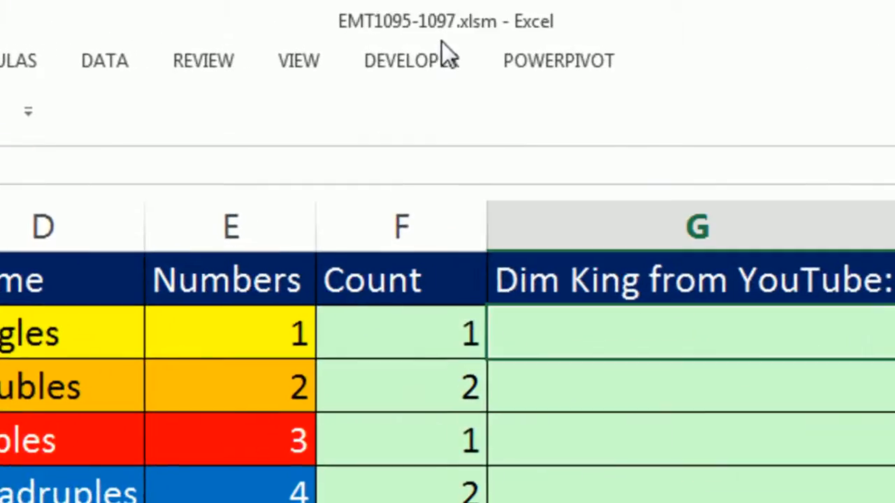
pyautogui.moveTo(348, 53)
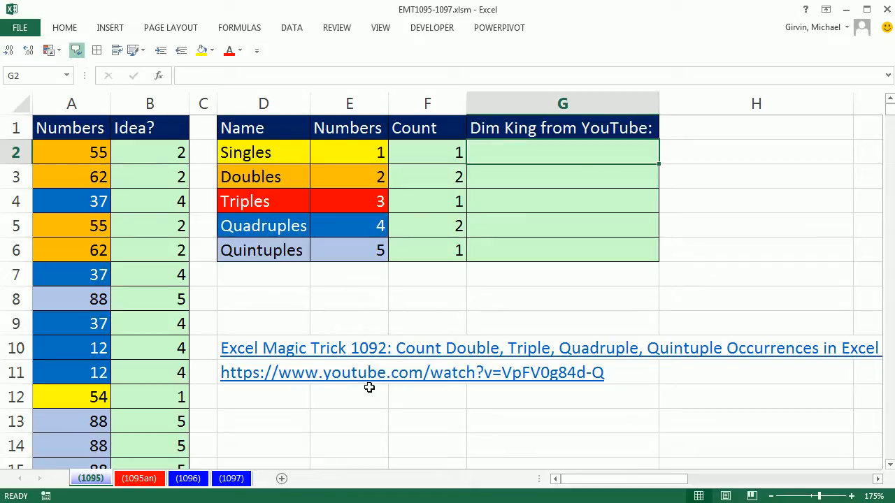
pyautogui.moveTo(69, 142)
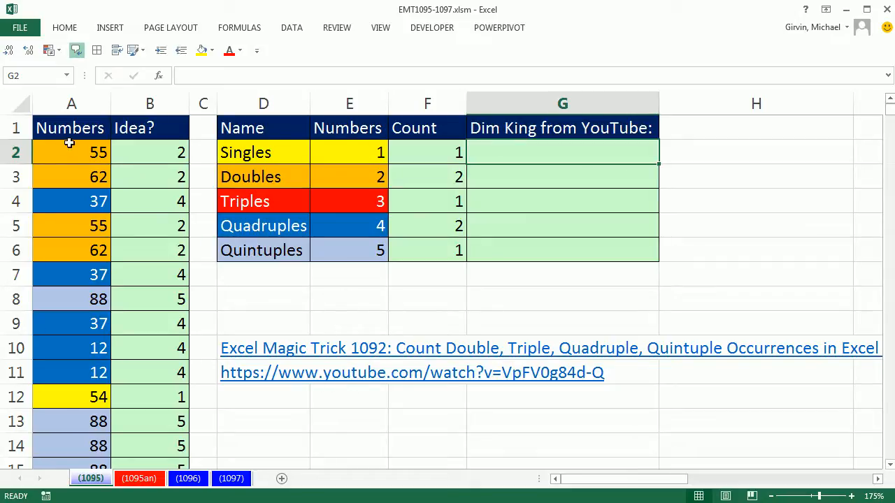
pyautogui.moveTo(86, 225)
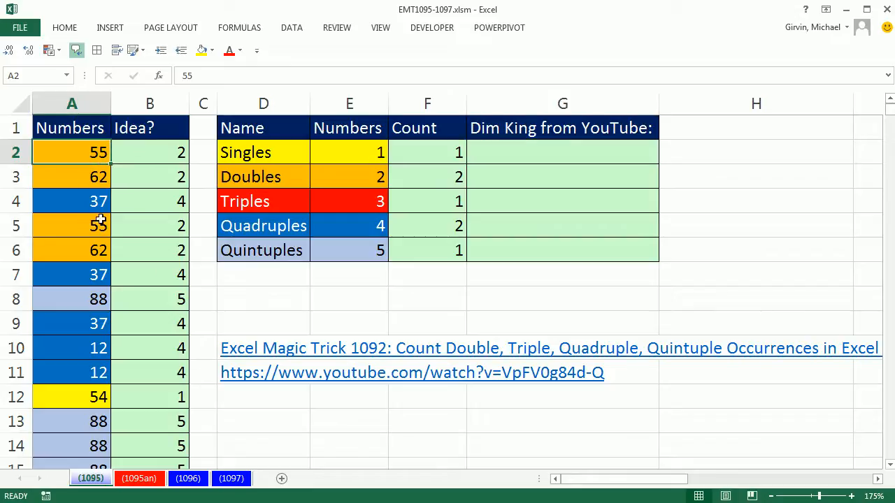
# Inspect a repeated number and the existing COUNTIF formula for Doubles
pyautogui.click(71, 176)
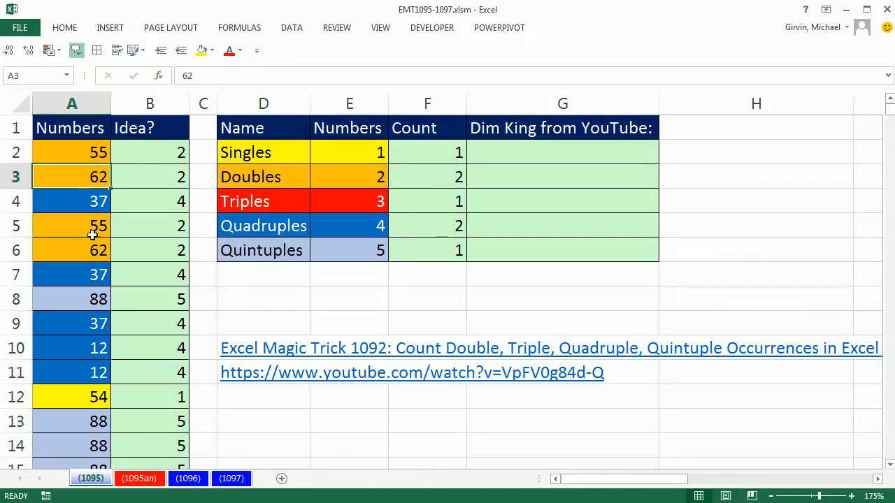
pyautogui.click(426, 176)
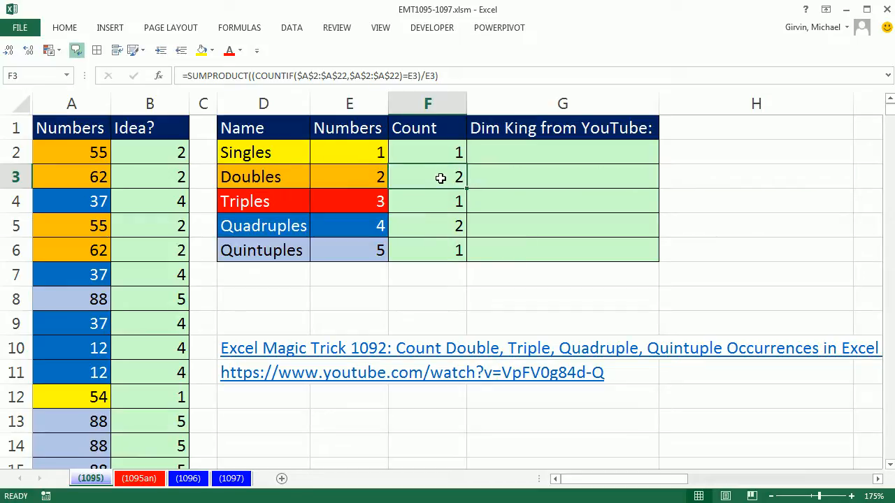
pyautogui.doubleClick(427, 177)
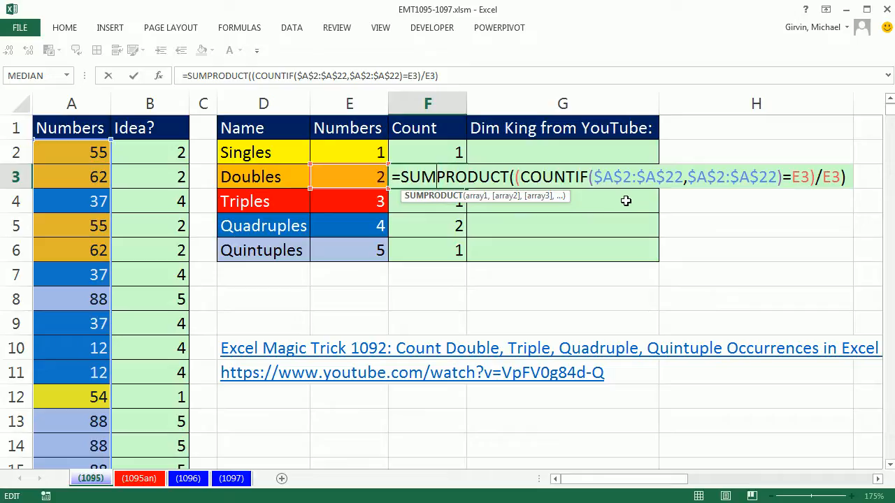
pyautogui.moveTo(658, 91)
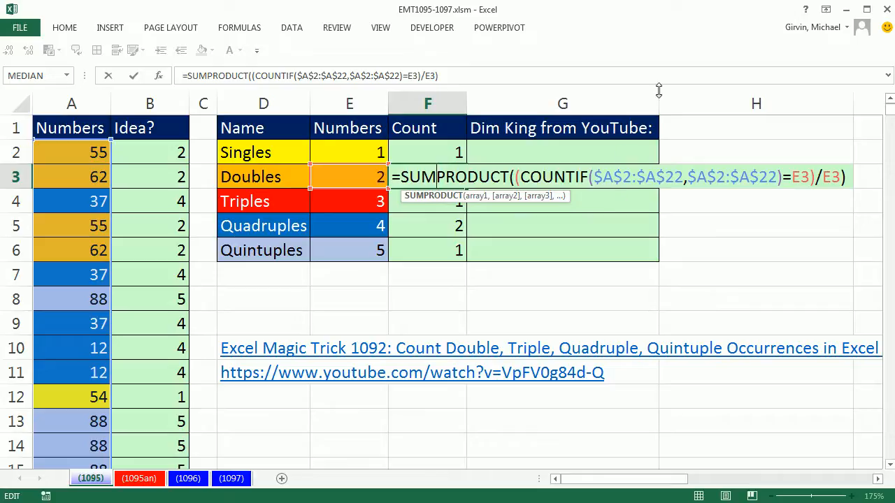
pyautogui.moveTo(632, 157)
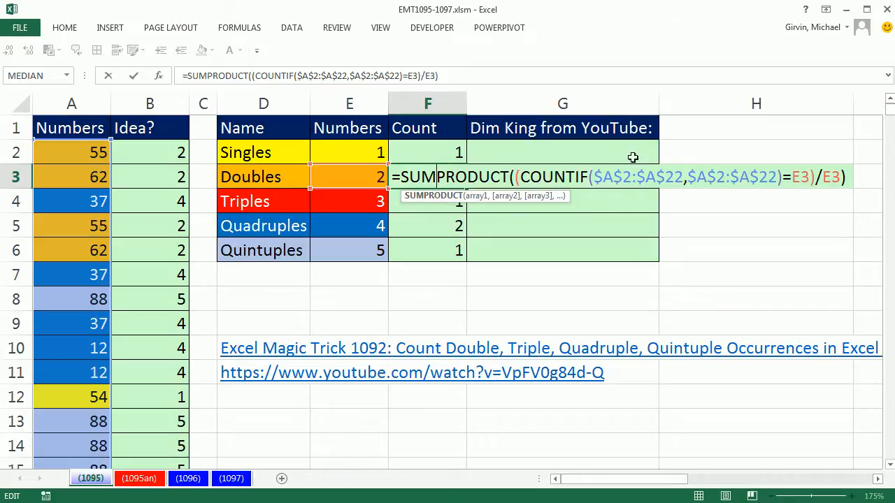
pyautogui.moveTo(623, 180)
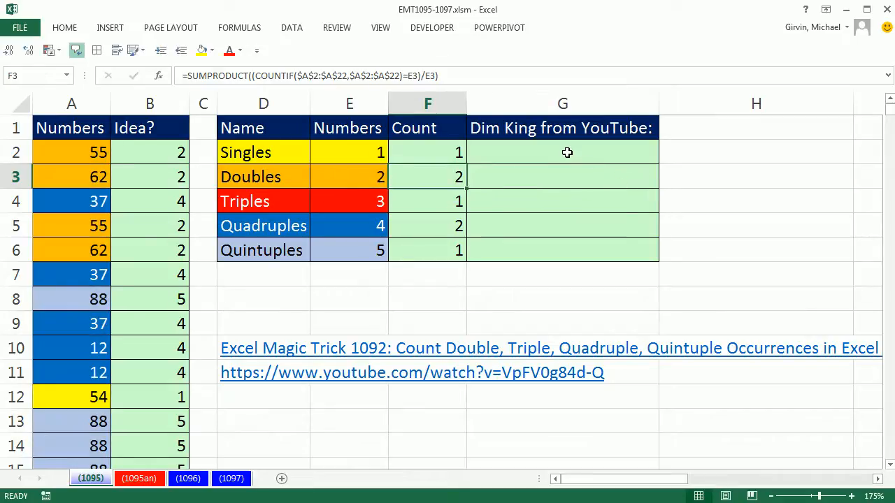
# Begin G2 with =FREQUENCY( using the absolute A2:A22 Numbers range
pyautogui.click(563, 152)
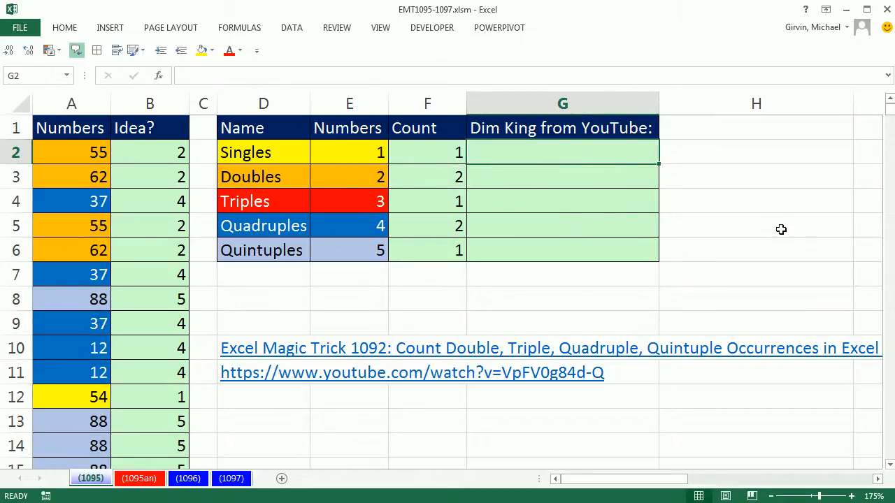
pyautogui.moveTo(505, 209)
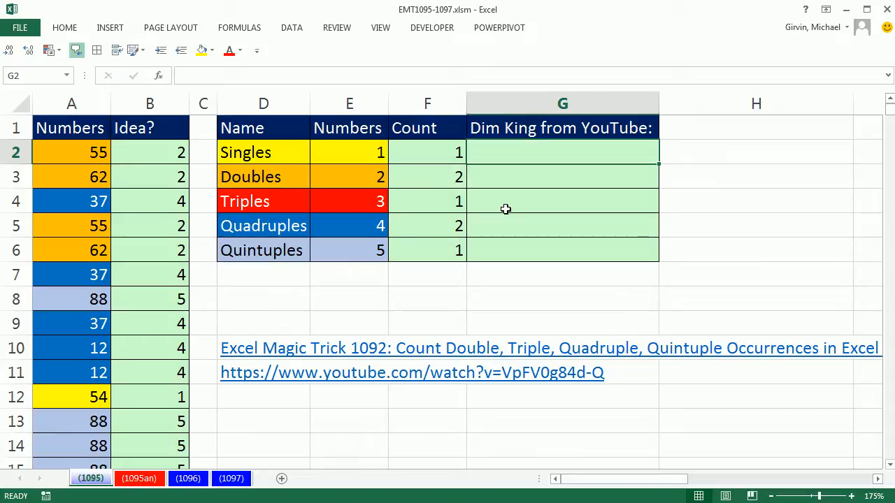
pyautogui.moveTo(73, 122)
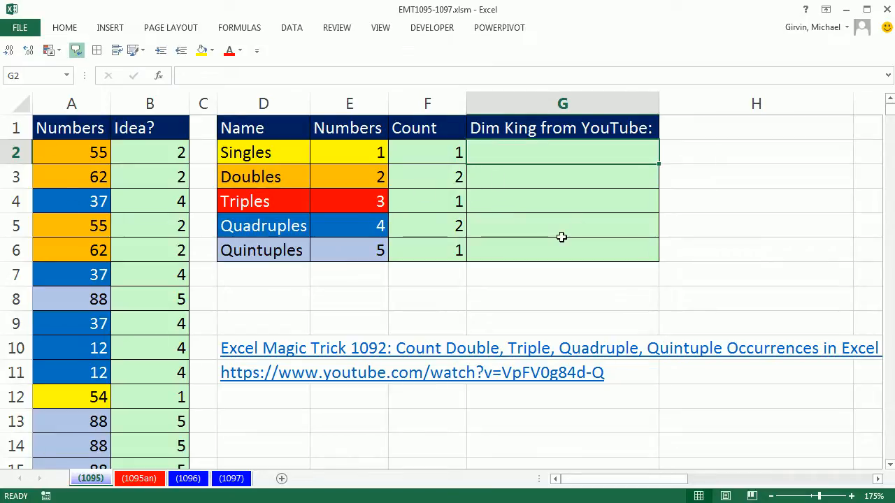
pyautogui.write('=FREQUENCY(')
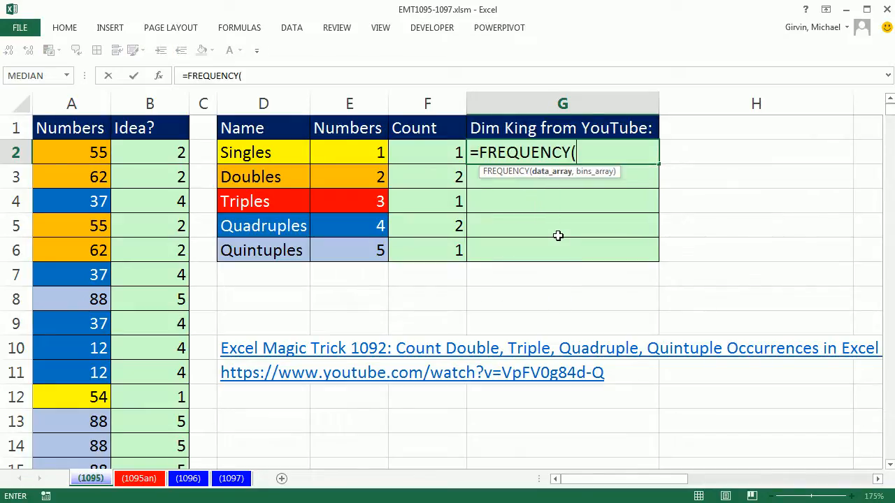
pyautogui.moveTo(556, 178)
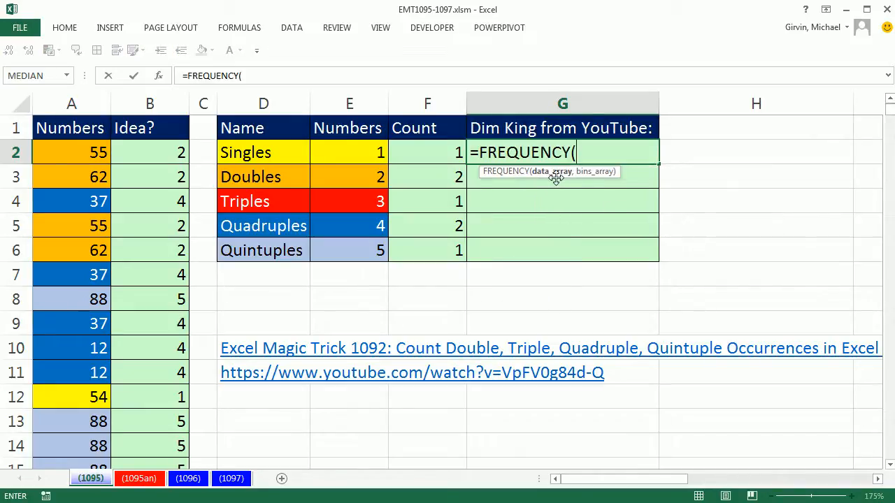
pyautogui.moveTo(603, 176)
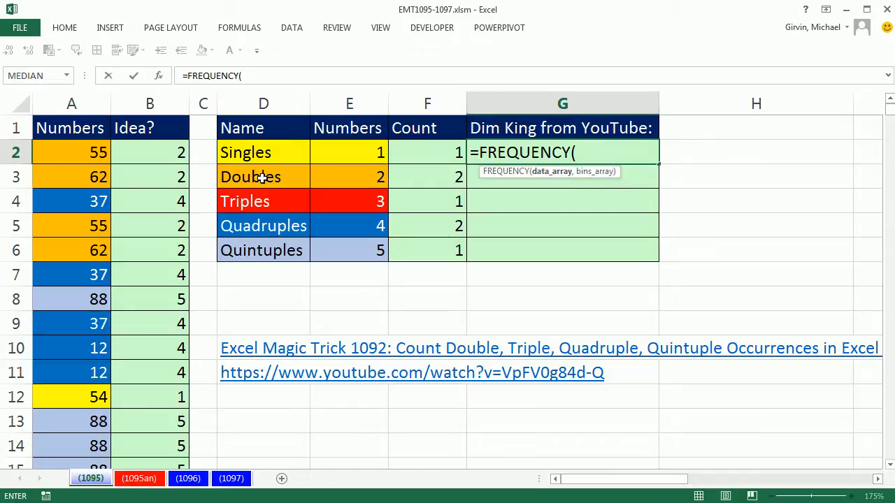
pyautogui.click(71, 151)
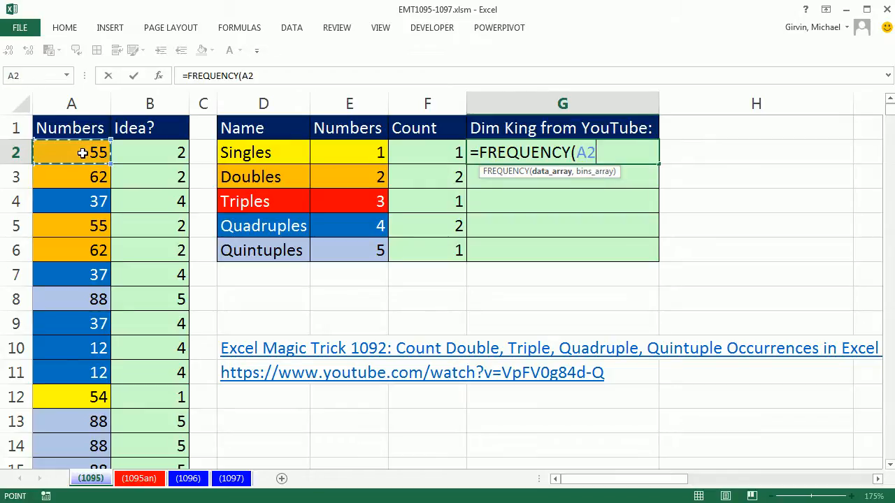
pyautogui.moveTo(270, 200)
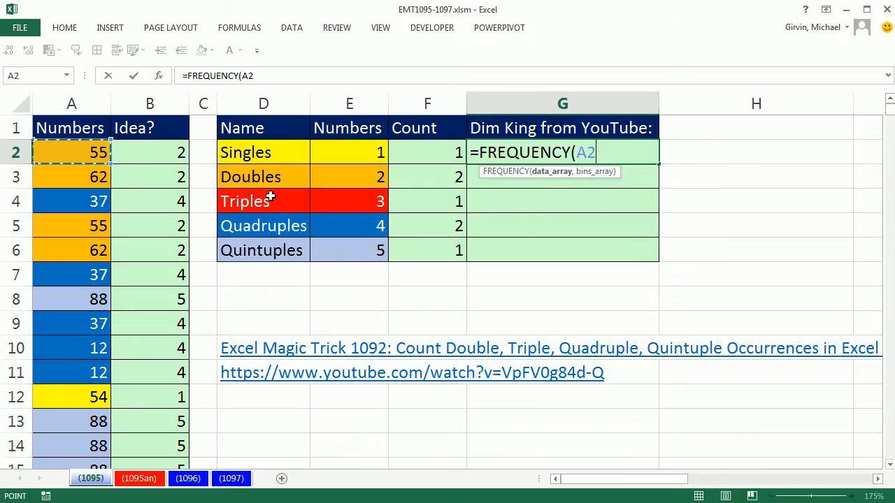
pyautogui.press('f4')
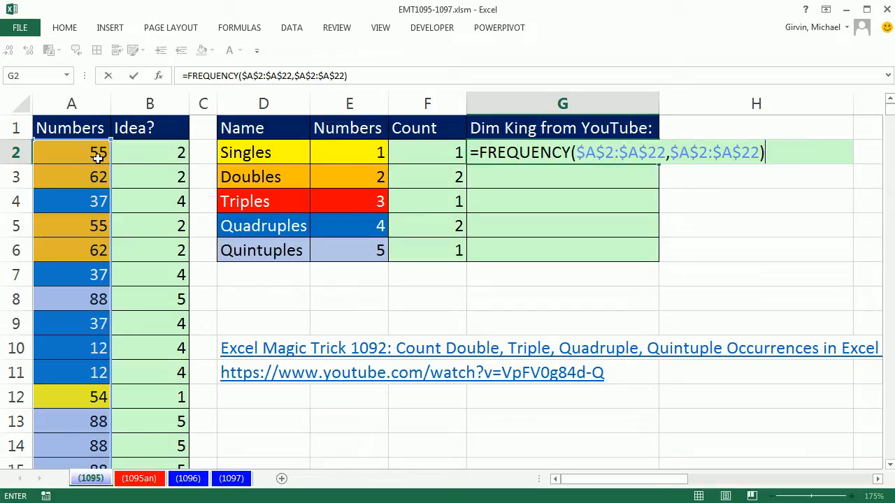
pyautogui.moveTo(149, 159)
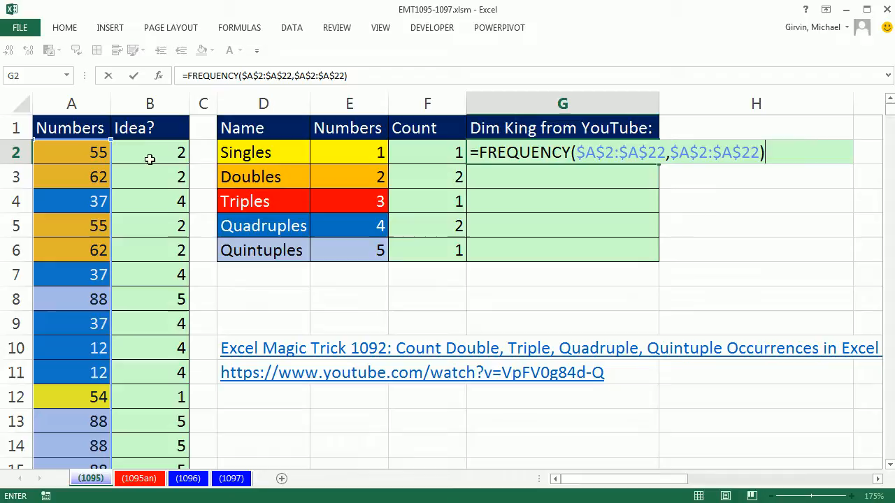
pyautogui.moveTo(327, 153)
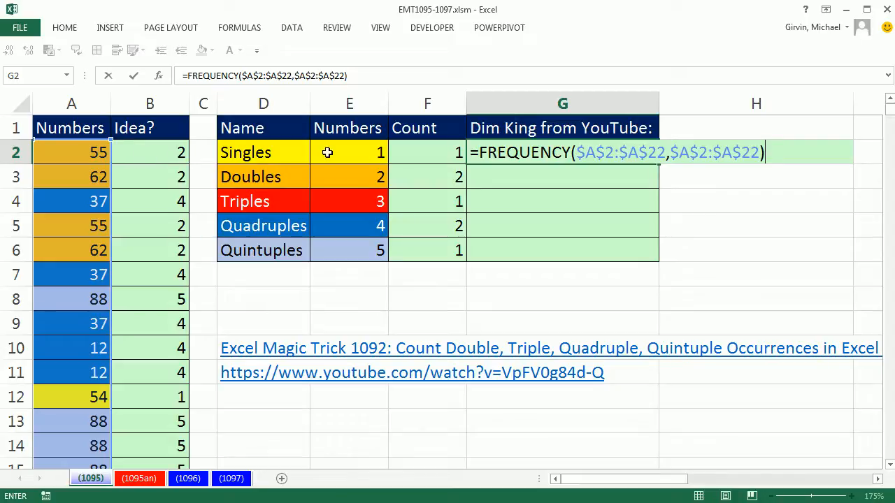
pyautogui.moveTo(255, 162)
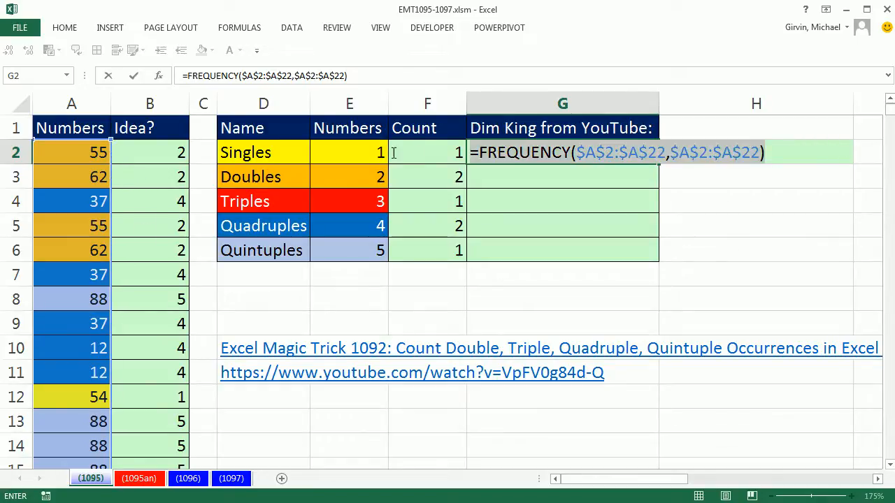
# Evaluate the FREQUENCY formula with F9 to preview its array, then undo back to formula text
pyautogui.press('f9')
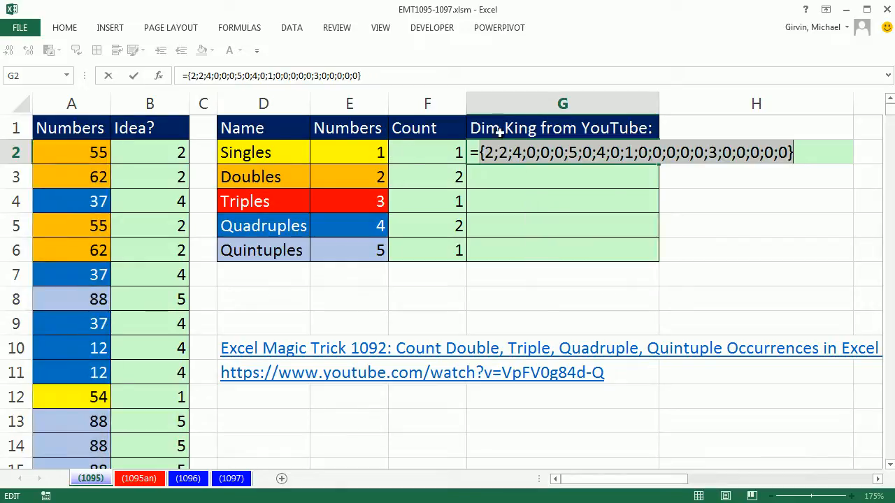
pyautogui.moveTo(416, 147)
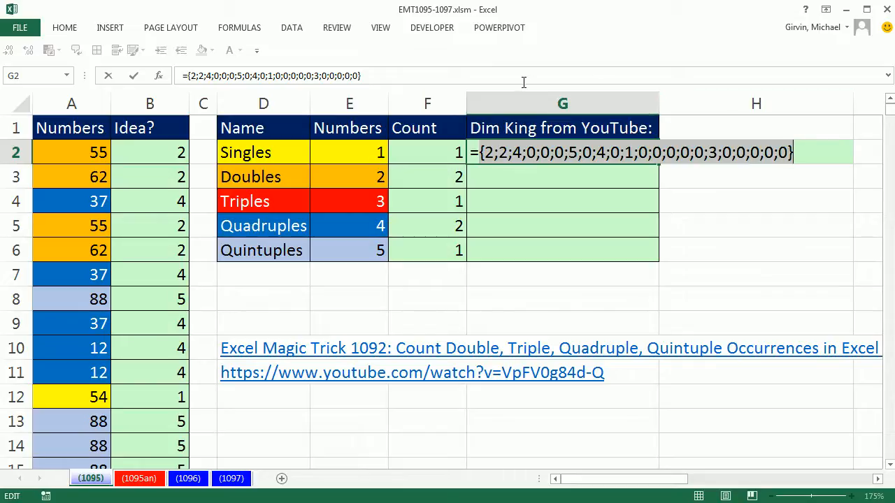
pyautogui.press('ctrl+z')
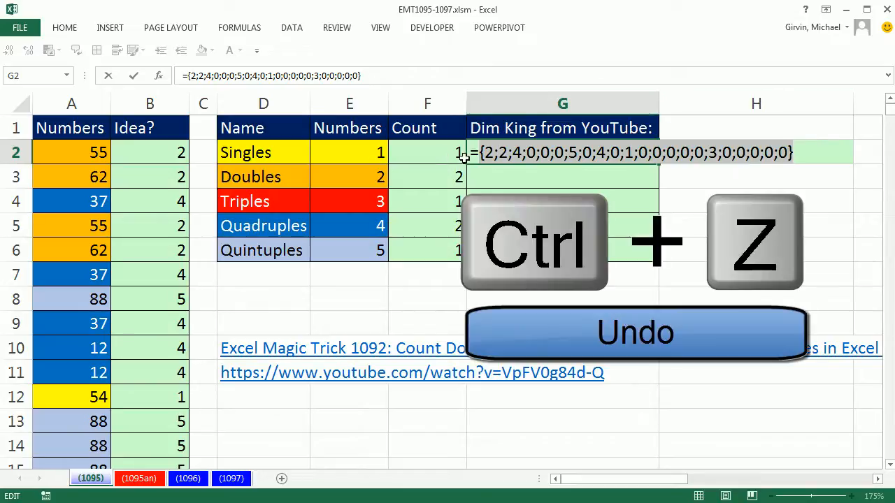
pyautogui.press('ctrl+z')
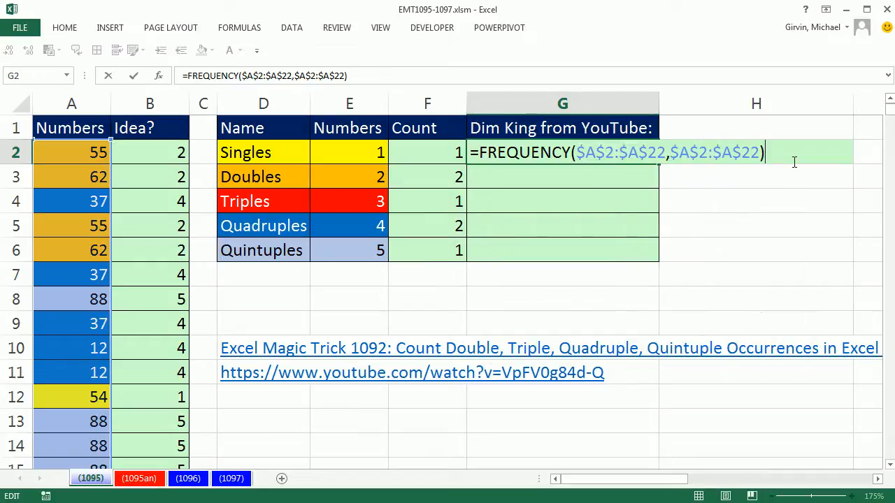
# Wrap the formula as SUMPRODUCT(--(FREQUENCY(...)=E2)), enter it, and fill down to G6
pyautogui.write('=')
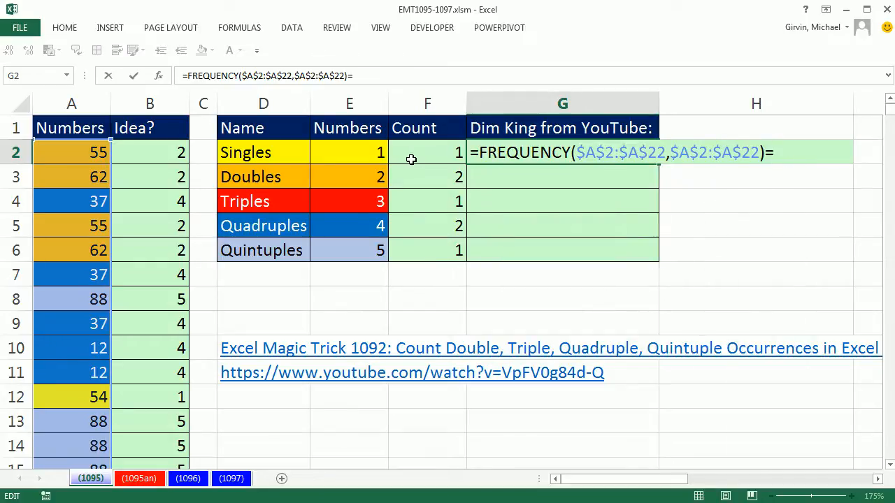
pyautogui.click(349, 152)
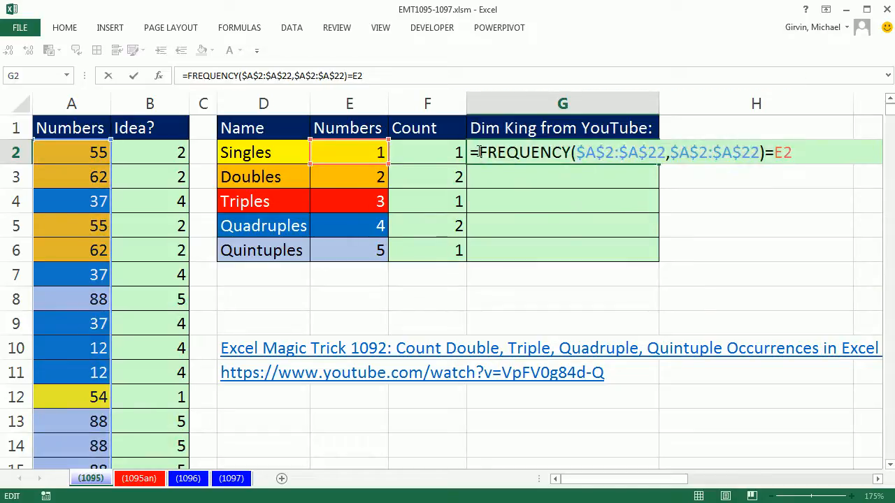
pyautogui.write('sump')
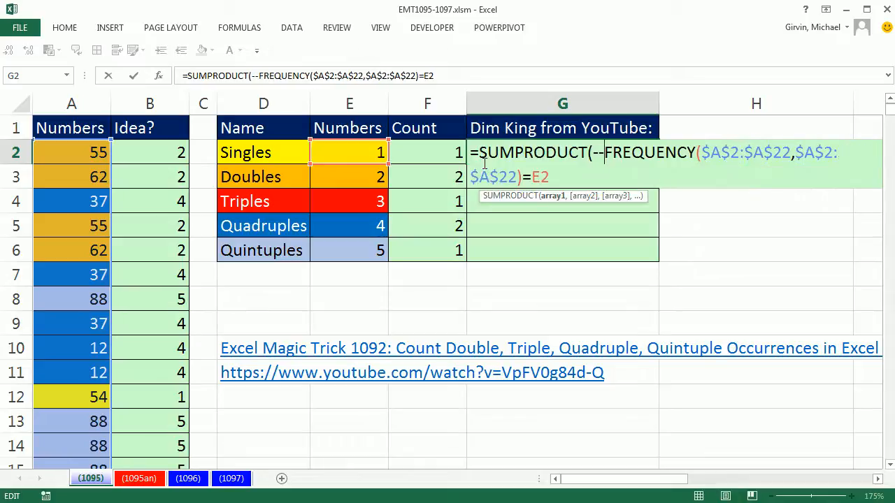
pyautogui.write('(')
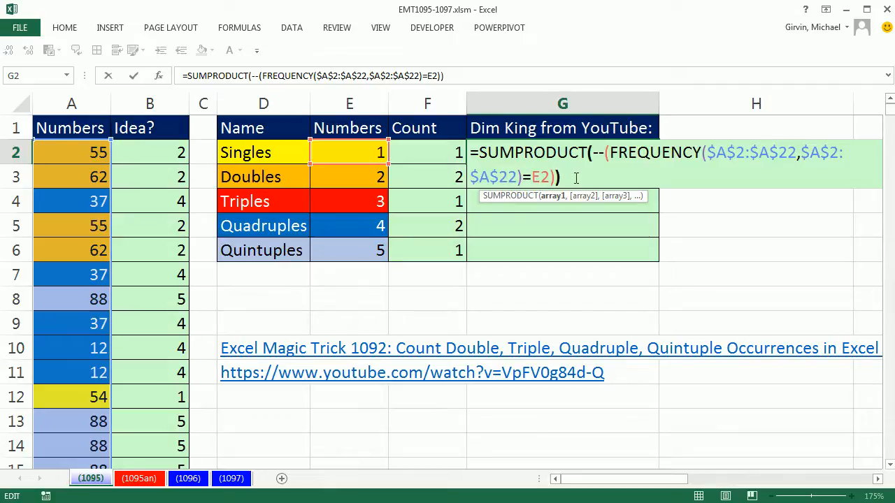
pyautogui.press('Enter')
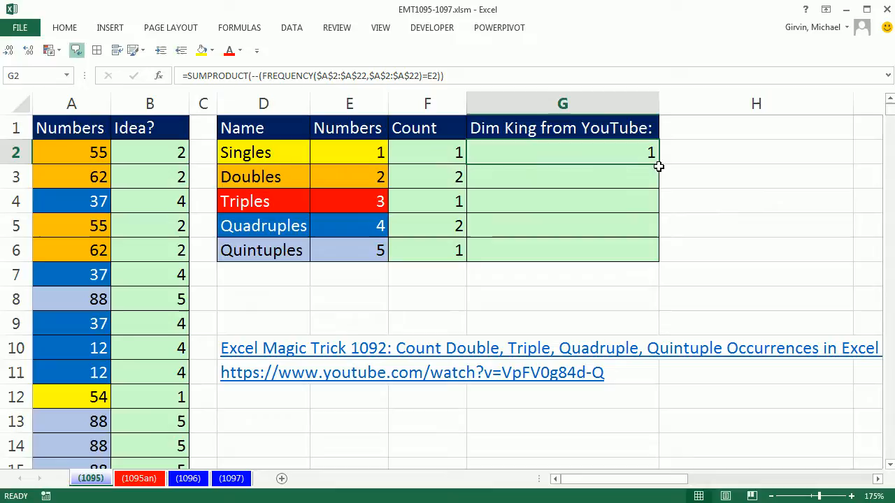
pyautogui.moveTo(655, 159); pyautogui.dragTo(655, 250)
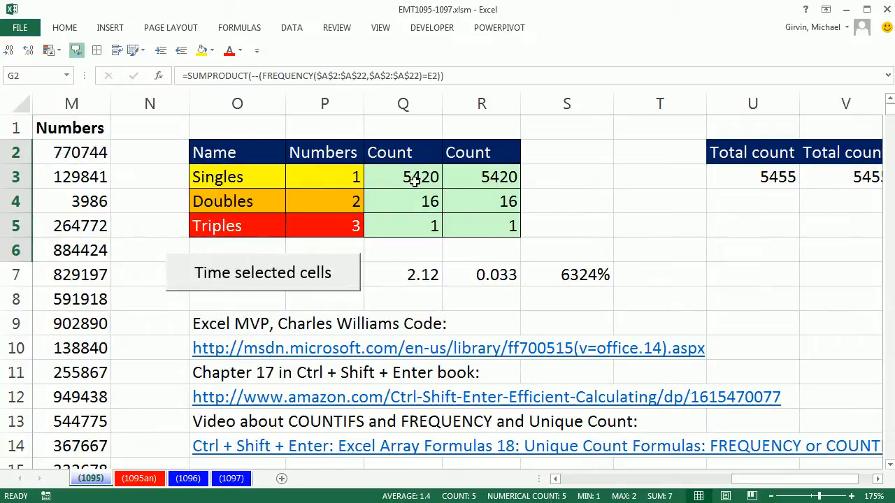
# View the large dataset's COUNTIF count formula and leave it unchanged
pyautogui.click(71, 152)
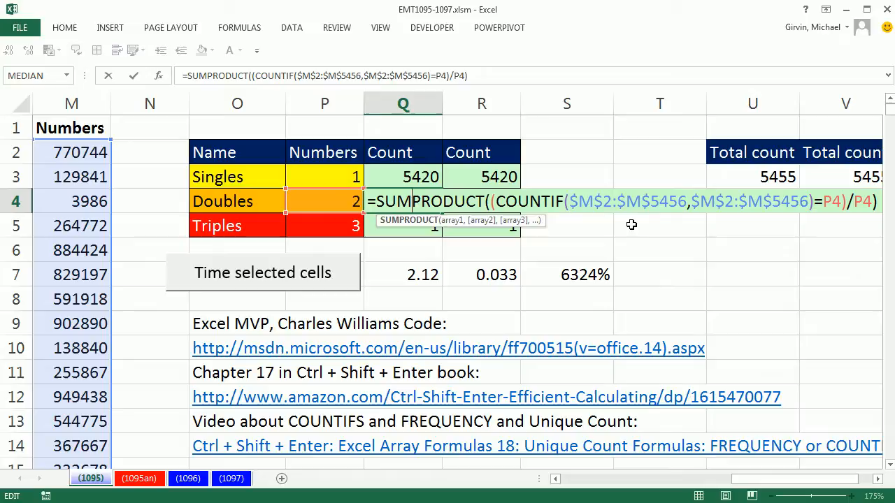
pyautogui.moveTo(645, 217)
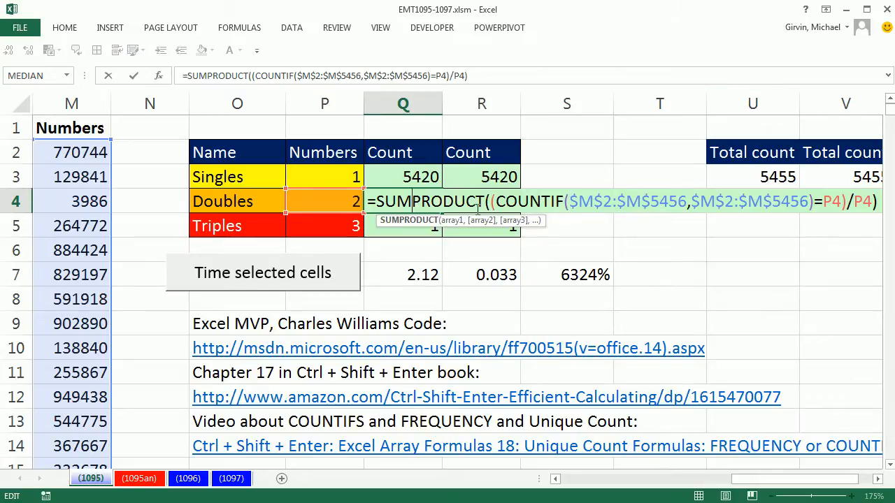
pyautogui.press('Enter')
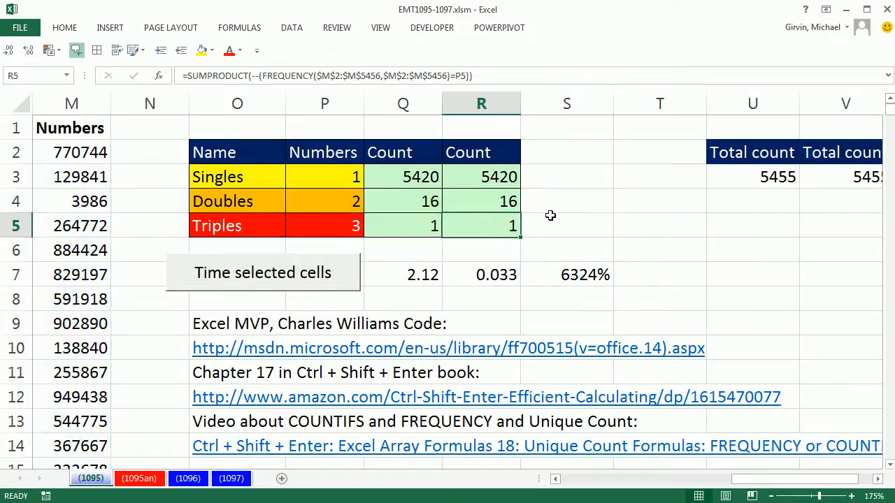
pyautogui.moveTo(400, 167)
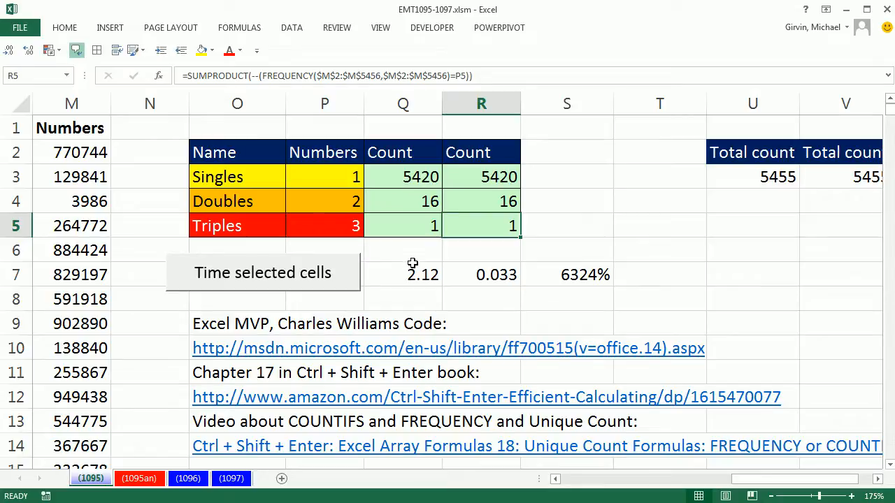
pyautogui.moveTo(496, 255)
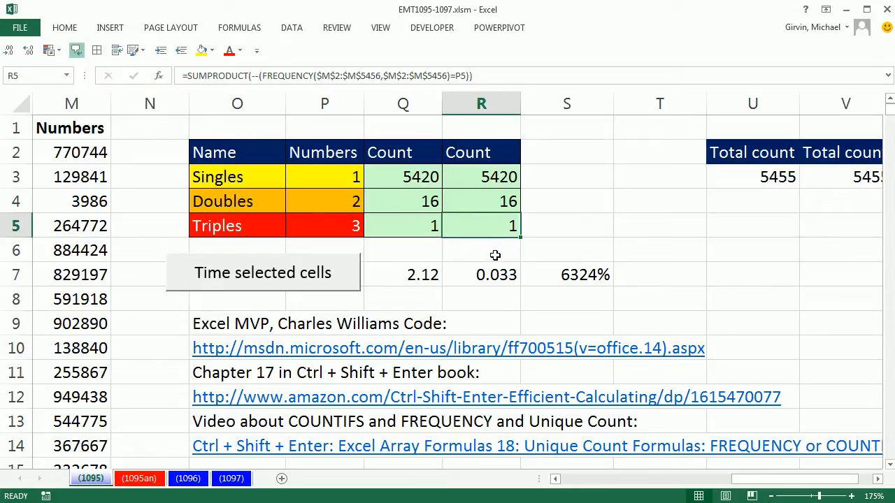
pyautogui.moveTo(432, 326)
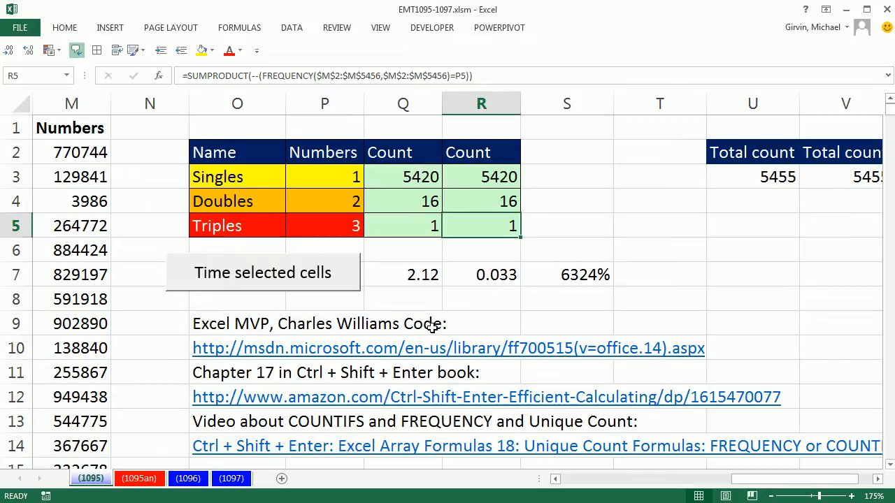
pyautogui.moveTo(443, 323)
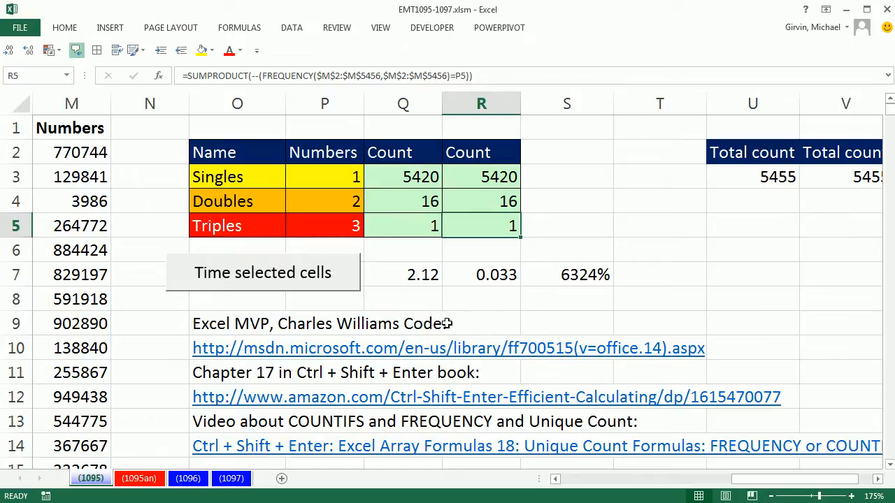
pyautogui.moveTo(458, 325)
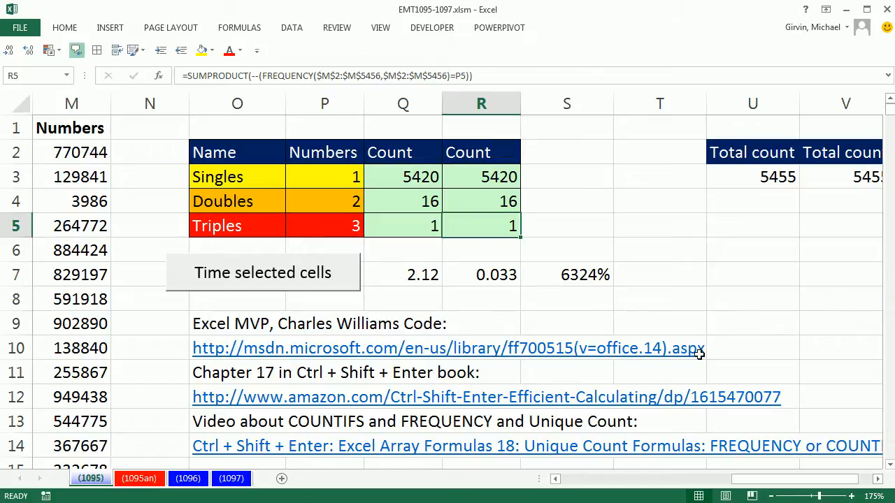
pyautogui.moveTo(509, 340)
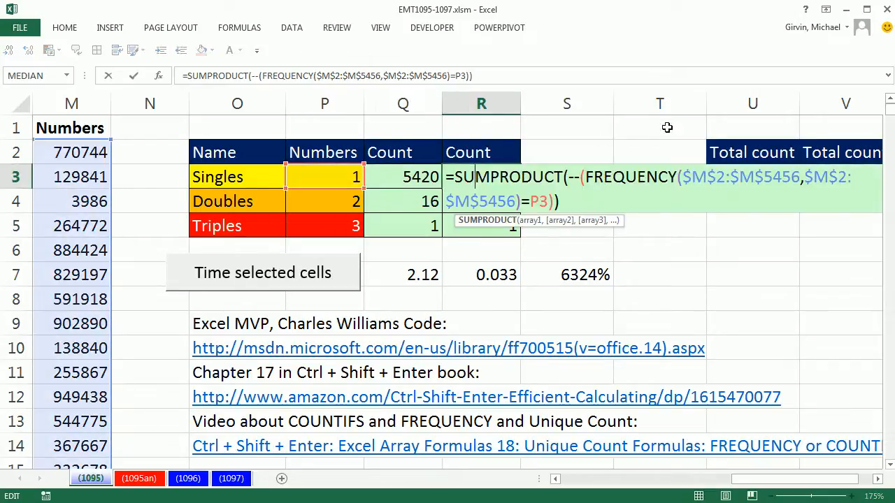
pyautogui.moveTo(450, 382)
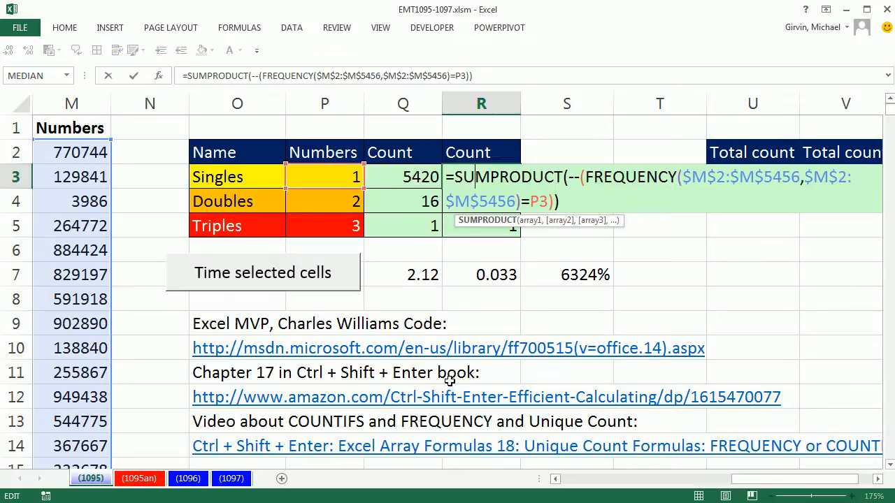
pyautogui.moveTo(266, 404)
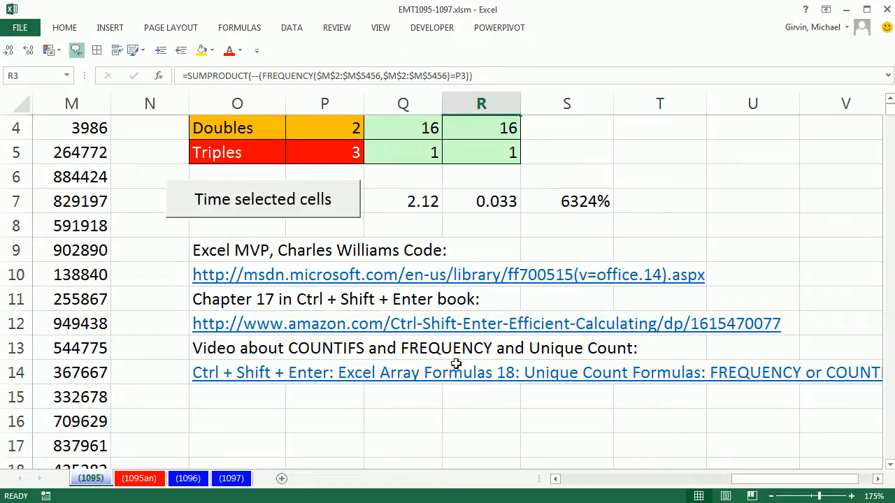
pyautogui.moveTo(377, 381)
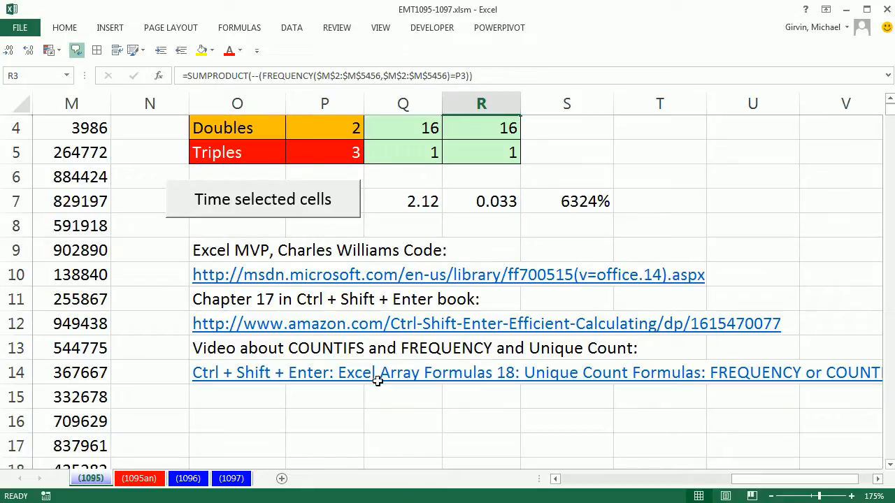
pyautogui.moveTo(350, 343)
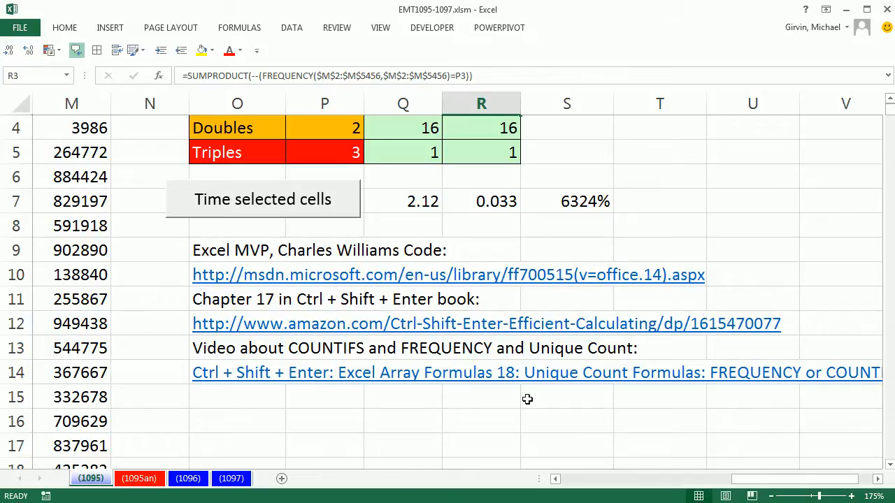
pyautogui.moveTo(289, 390)
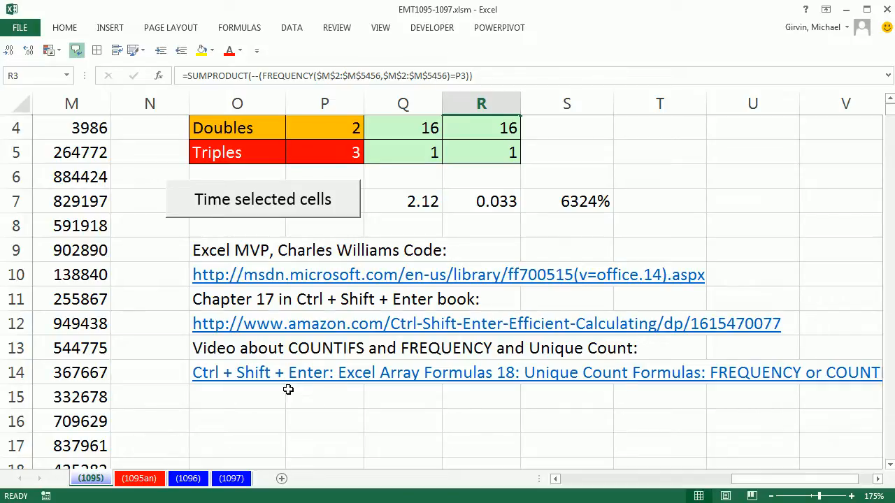
pyautogui.moveTo(527, 397)
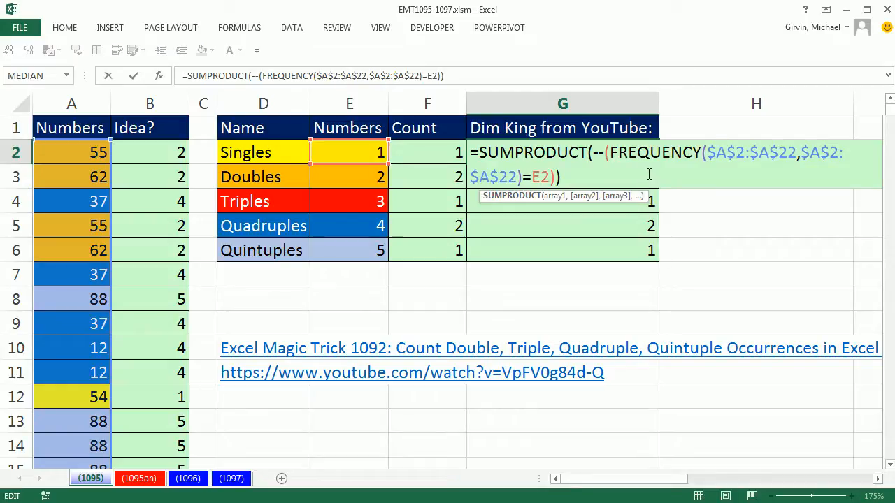
pyautogui.moveTo(738, 147)
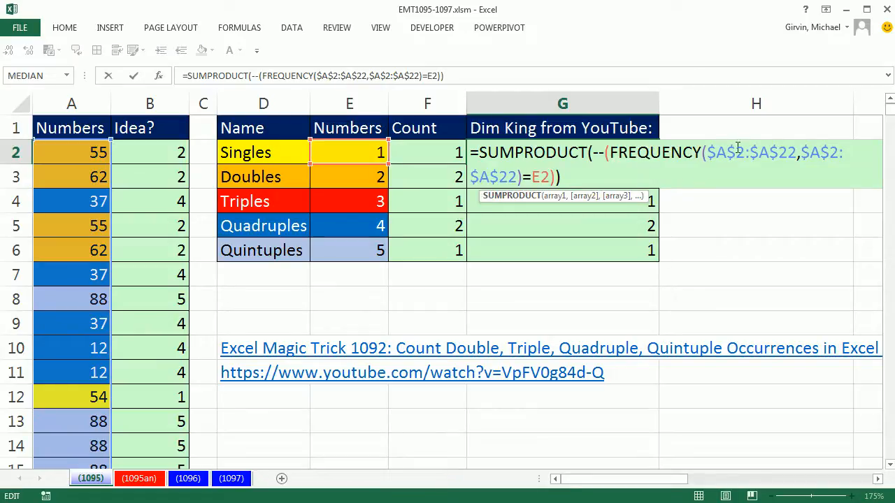